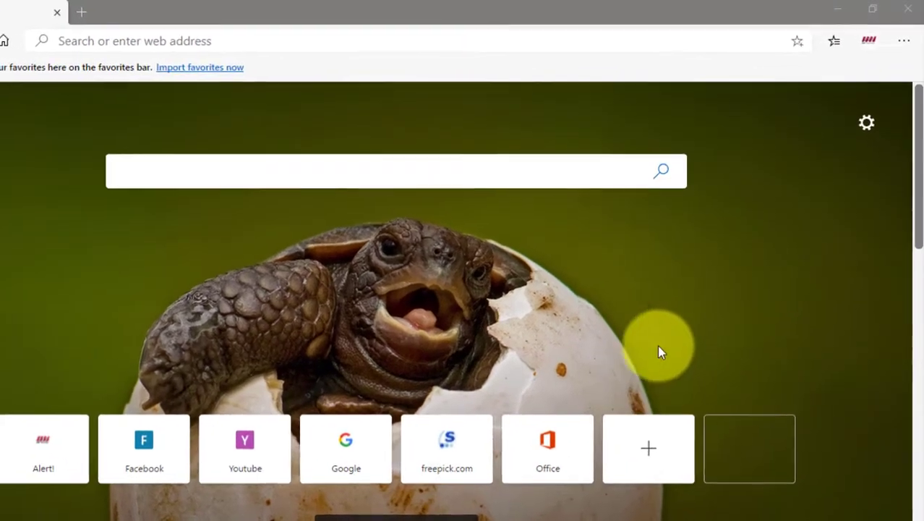
# - Go to Edge Settings and land on the Profiles page with Import browser data
pyautogui.click(902, 40)
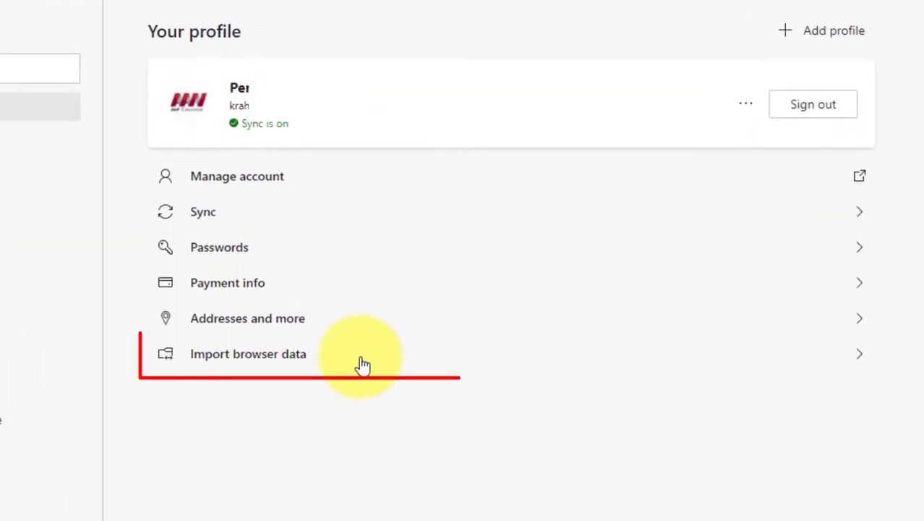
# - Set up an import from Google Chrome with every data type (favorites, passwords, history, settings, tabs) checked
pyautogui.click(248, 353)
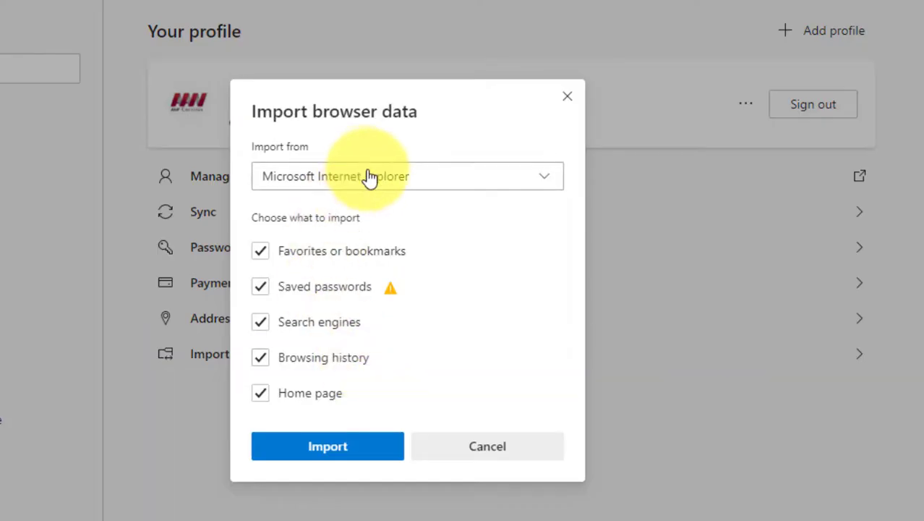
pyautogui.click(407, 176)
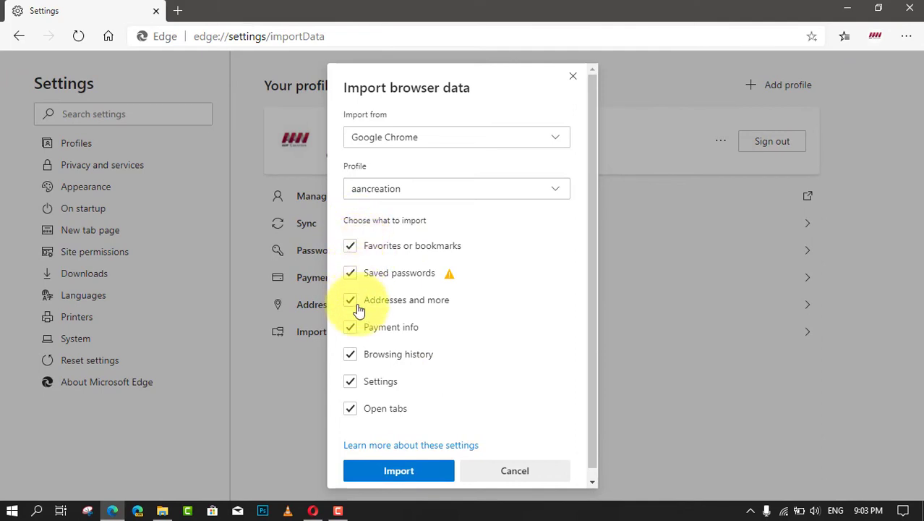
pyautogui.click(399, 471)
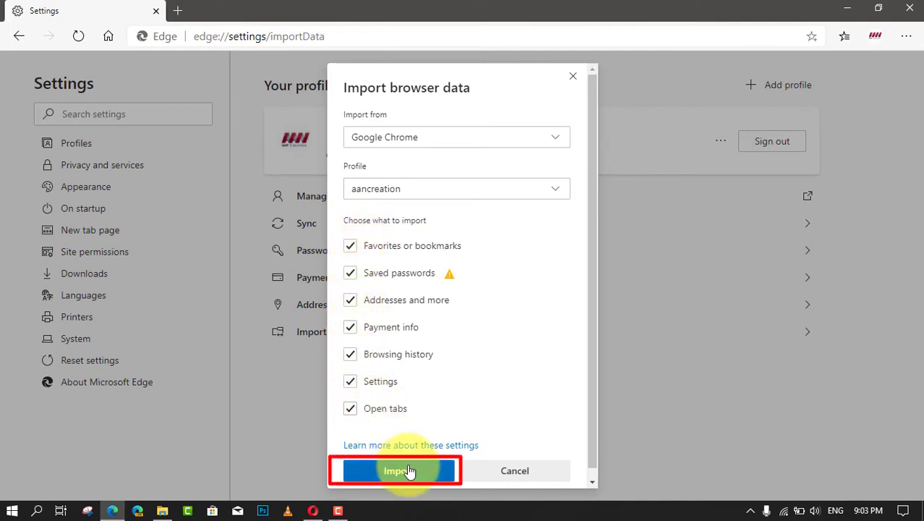
# - Import the Chrome data and acknowledge the 'All done!' confirmation
pyautogui.click(396, 470)
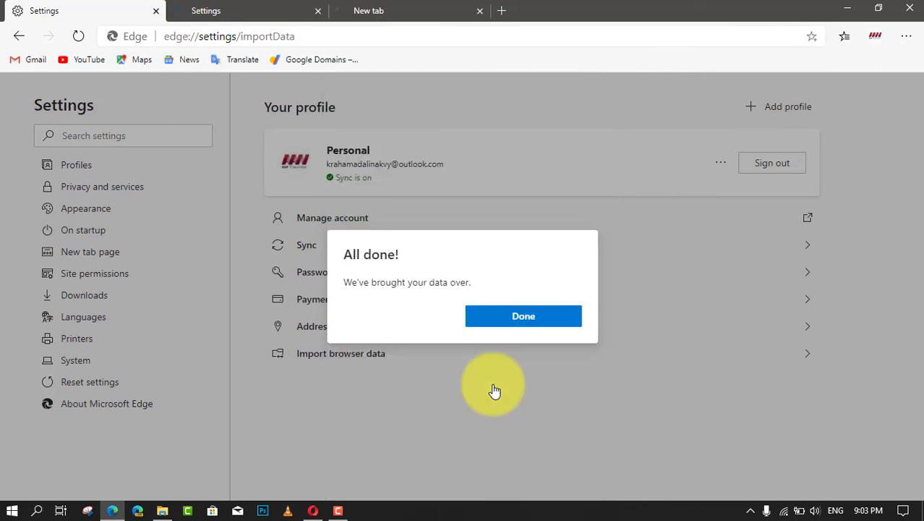
pyautogui.moveTo(308, 10)
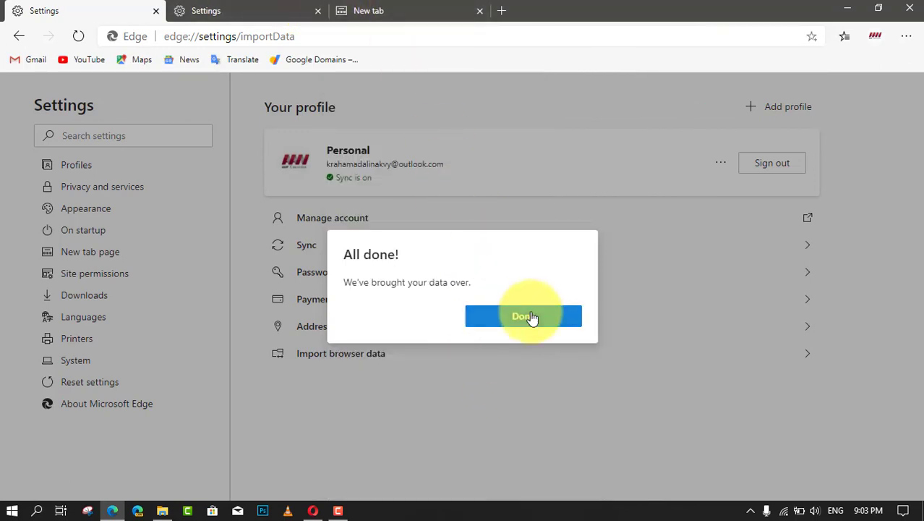
pyautogui.click(522, 315)
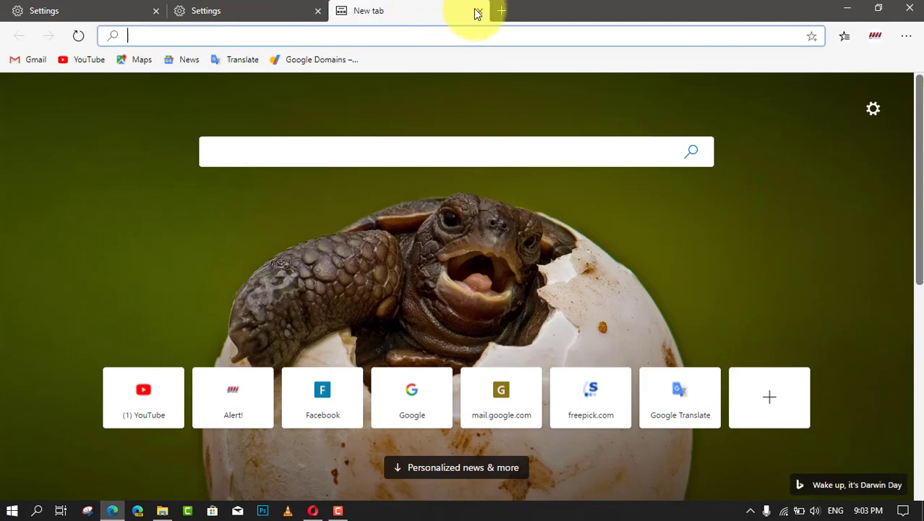